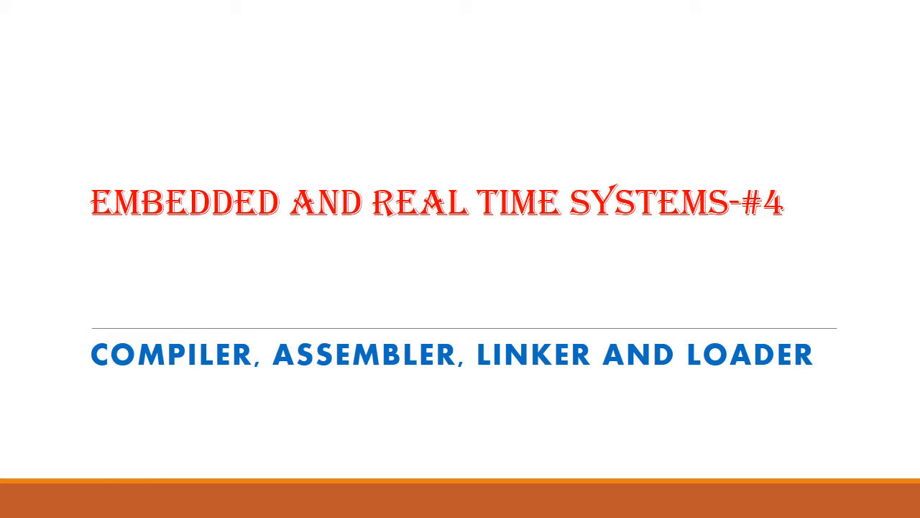
- Advance the slideshow to the Introduction slide defining compiler, assembly, linking and loading
key(Right)
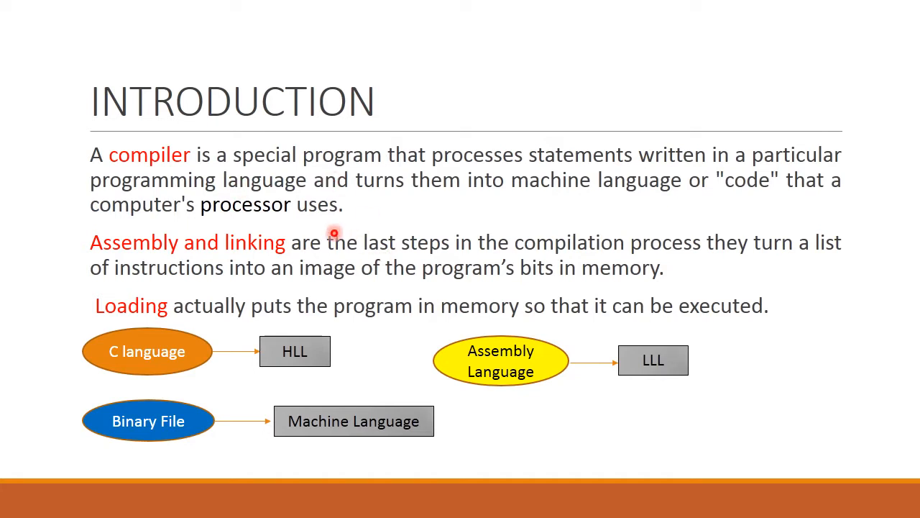
mouse_move(266, 293)
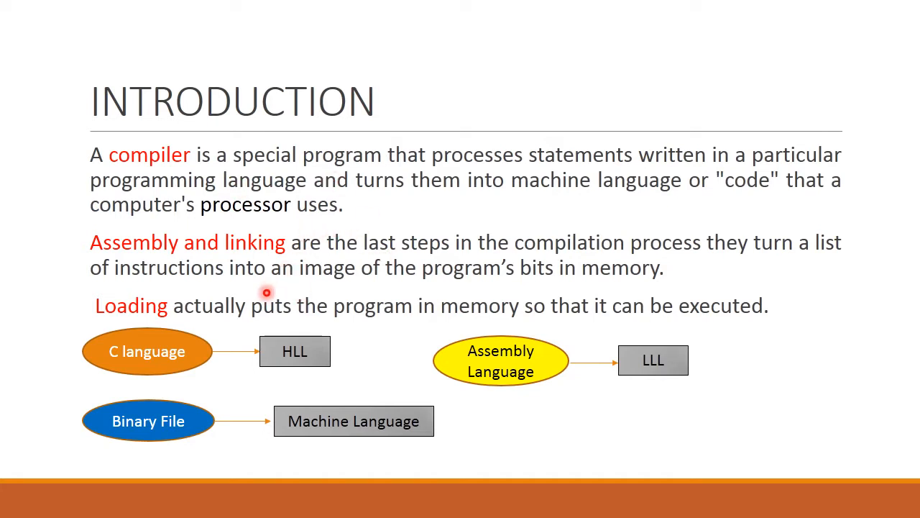
mouse_move(469, 312)
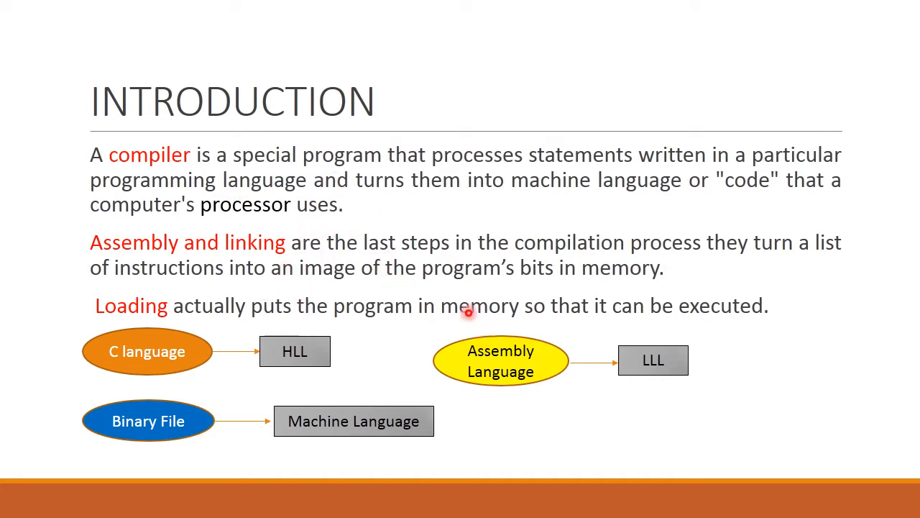
mouse_move(419, 240)
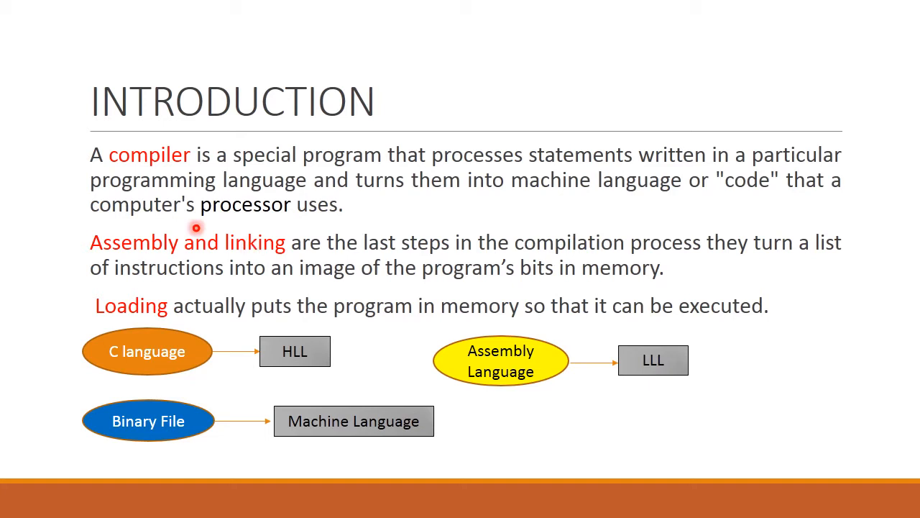
mouse_move(271, 373)
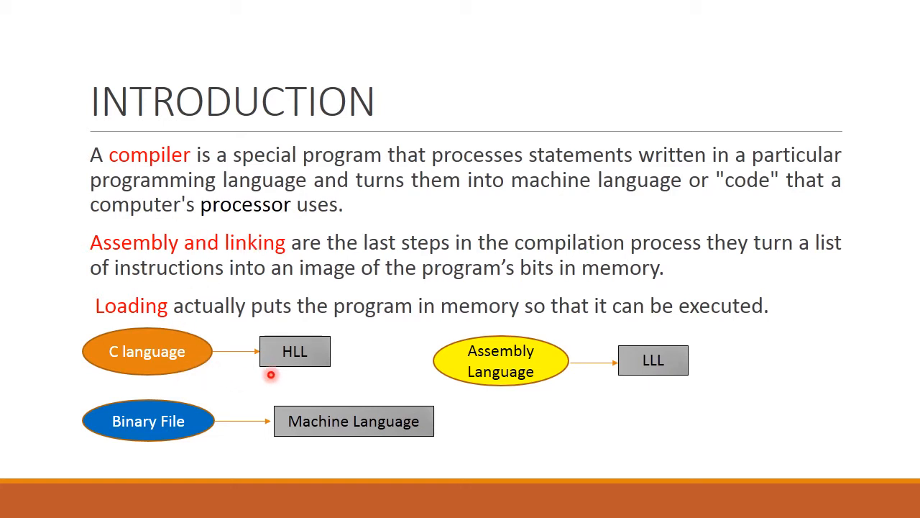
mouse_move(185, 370)
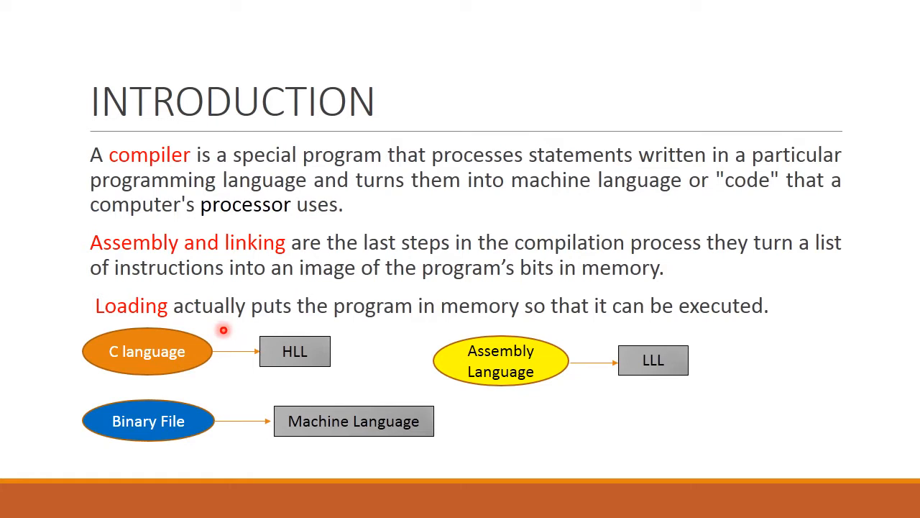
mouse_move(267, 346)
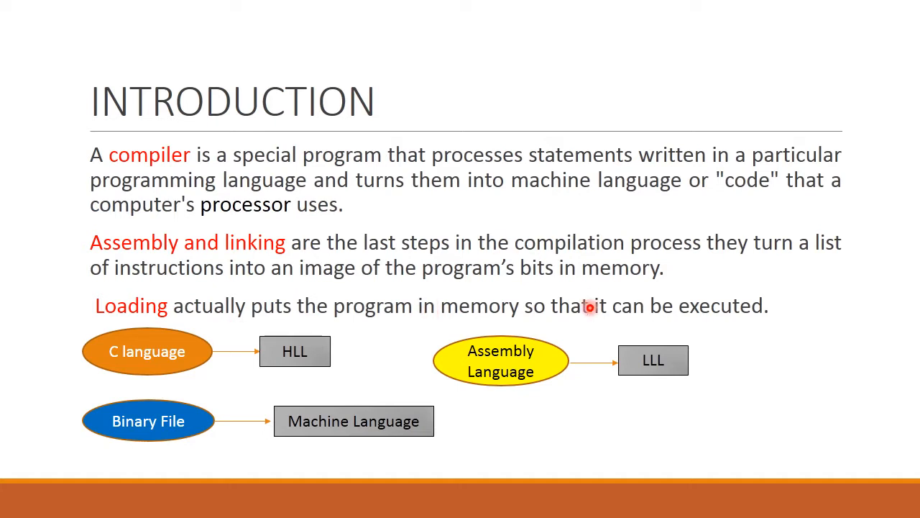
mouse_move(584, 392)
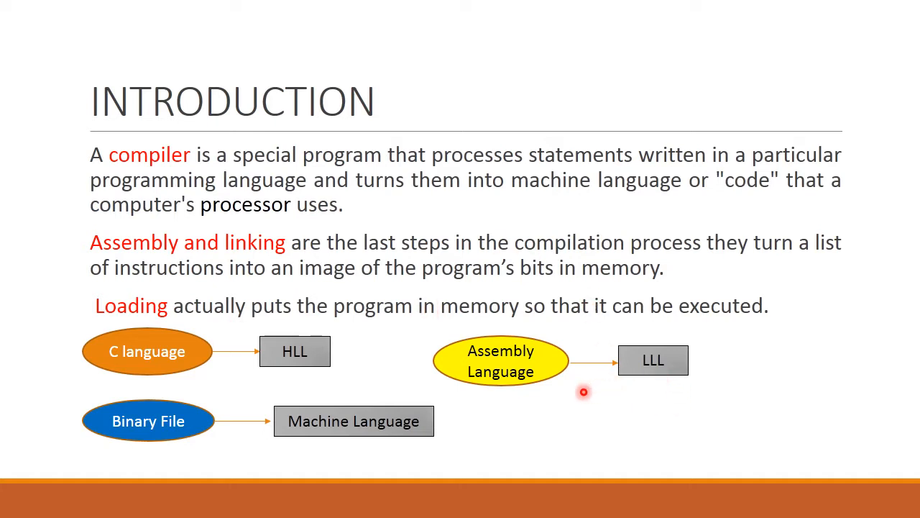
mouse_move(552, 393)
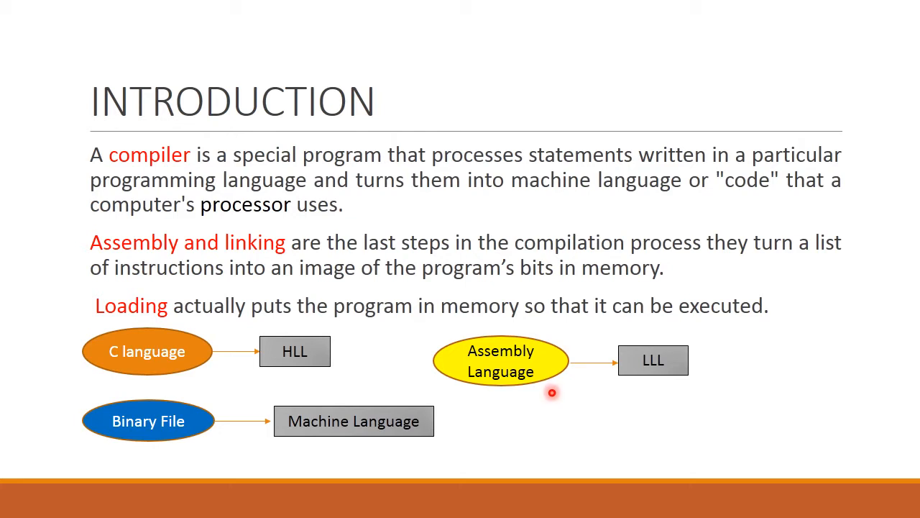
mouse_move(549, 402)
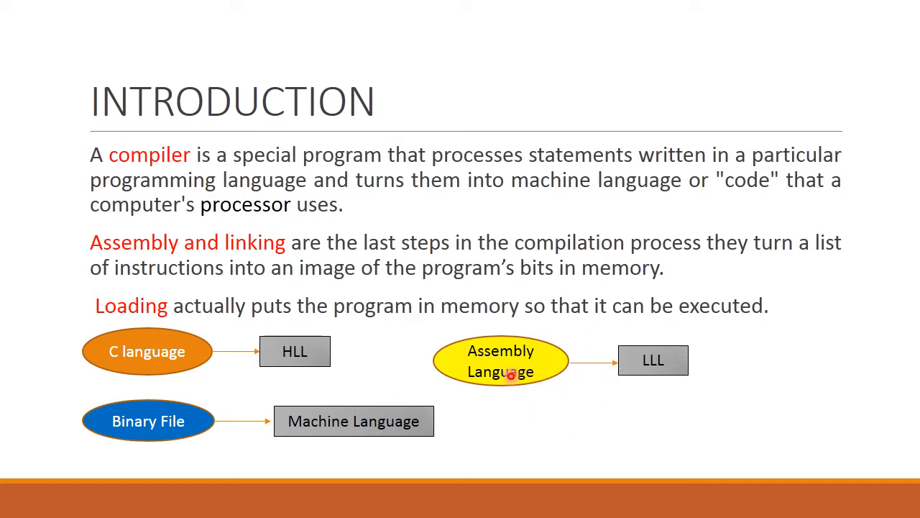
mouse_move(372, 372)
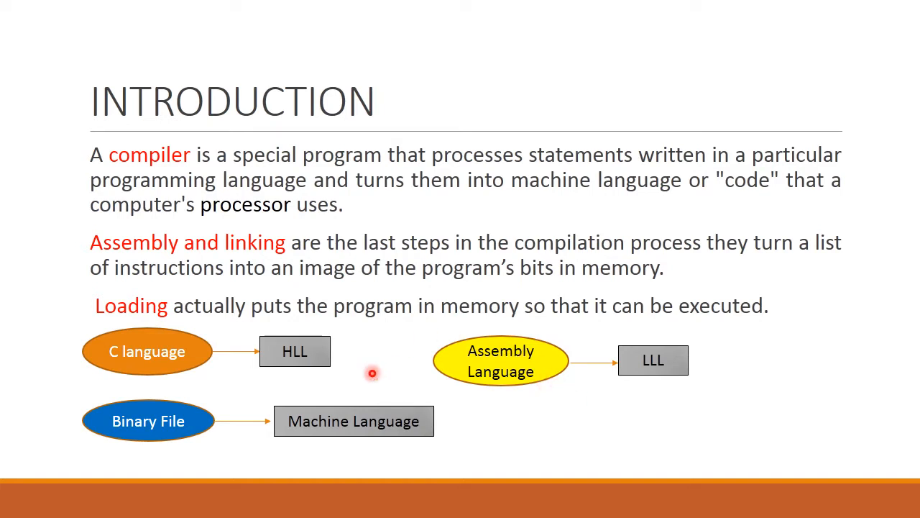
mouse_move(399, 328)
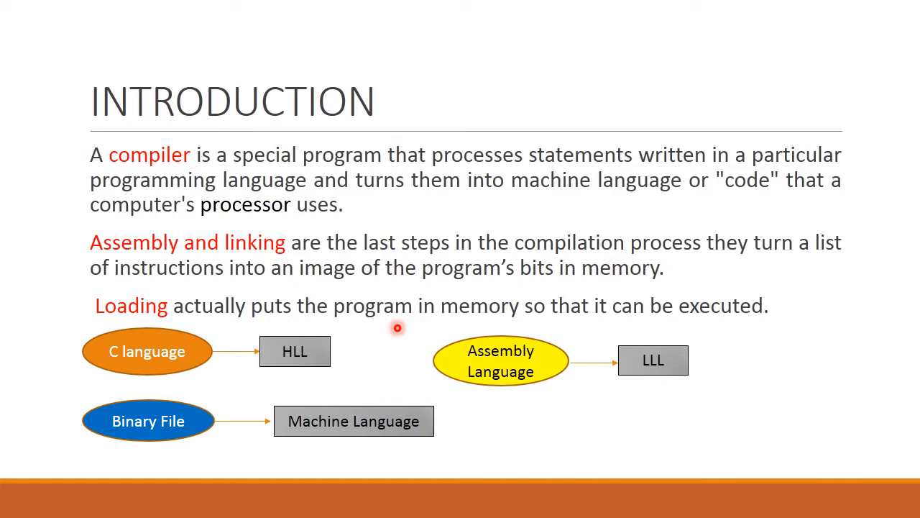
mouse_move(284, 431)
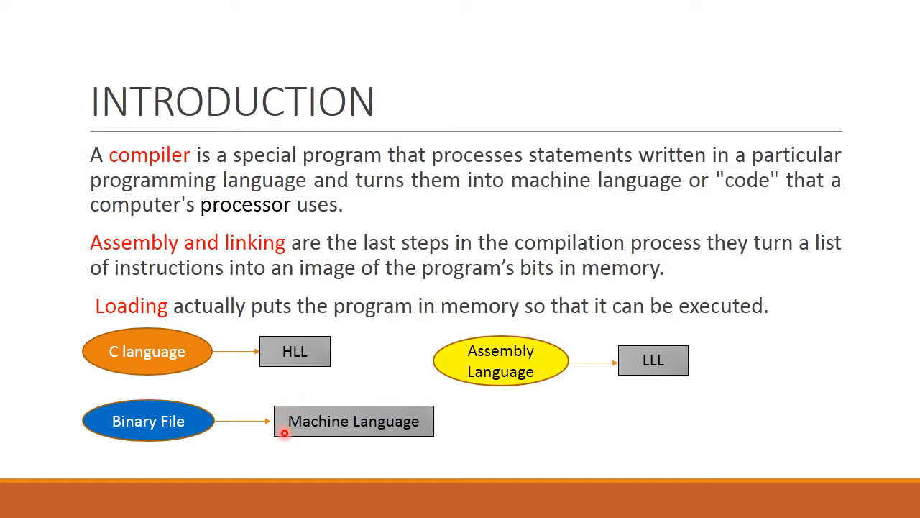
mouse_move(350, 436)
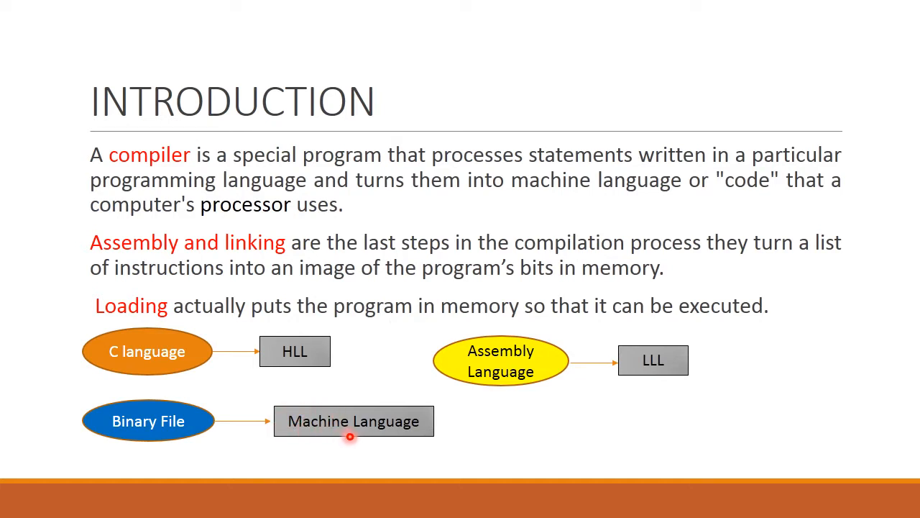
mouse_move(220, 408)
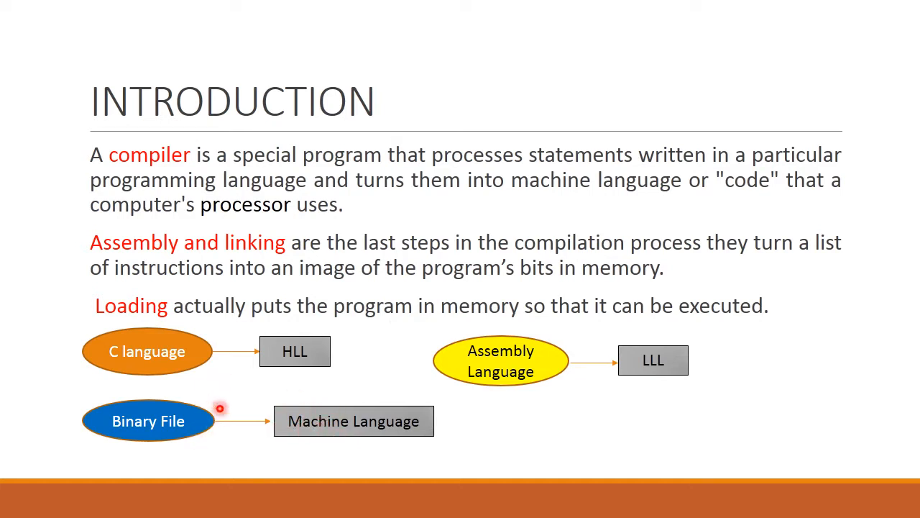
mouse_move(229, 390)
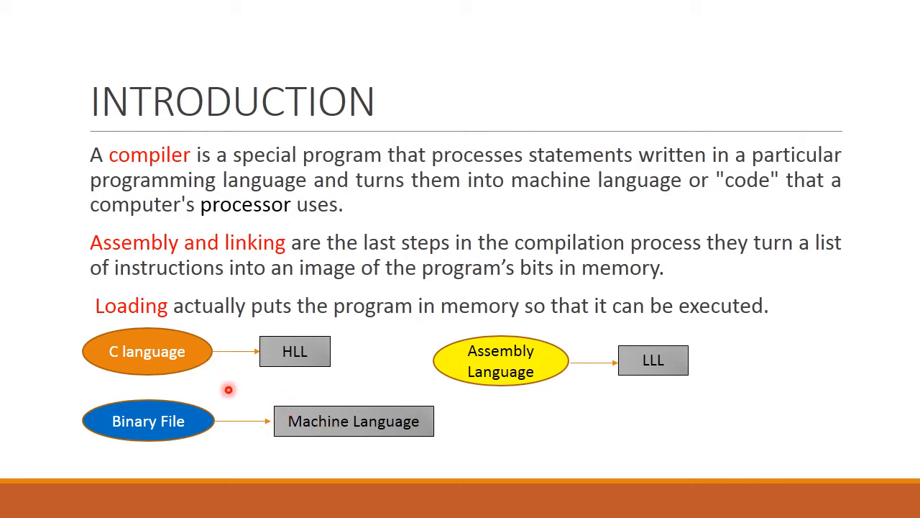
mouse_move(300, 447)
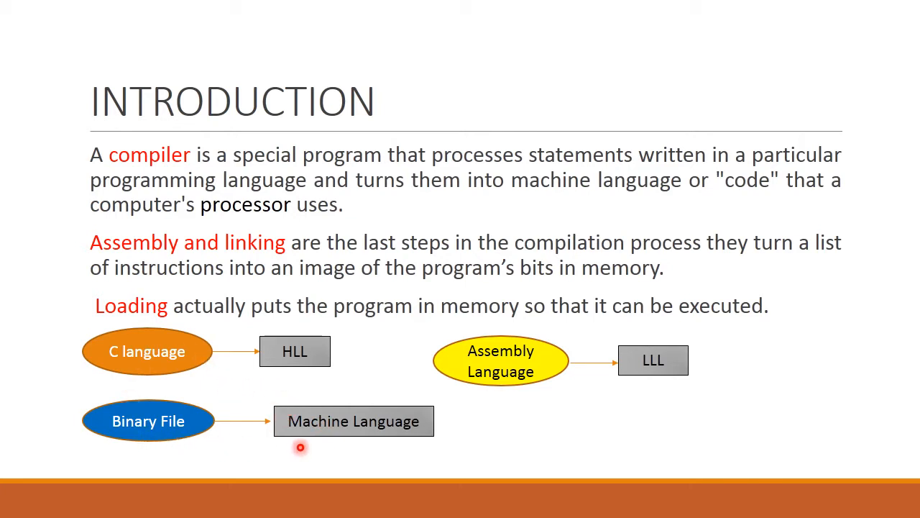
mouse_move(299, 400)
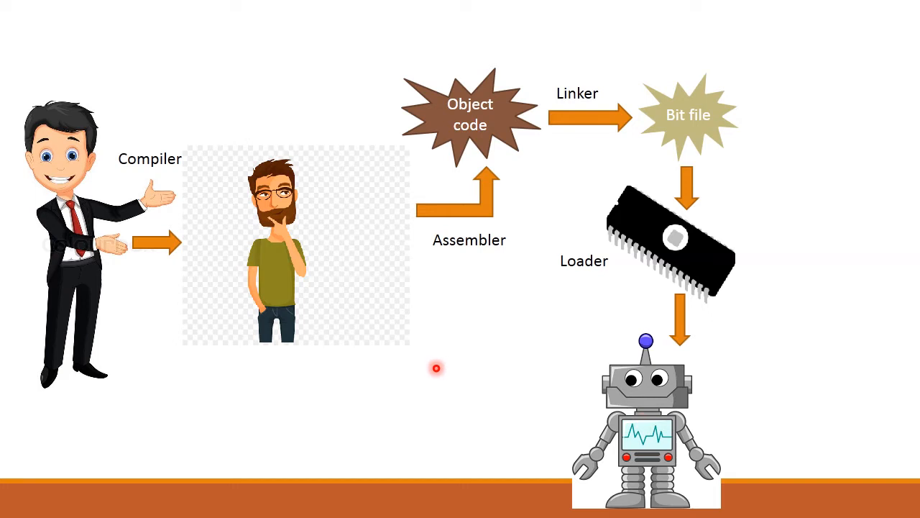
mouse_move(291, 363)
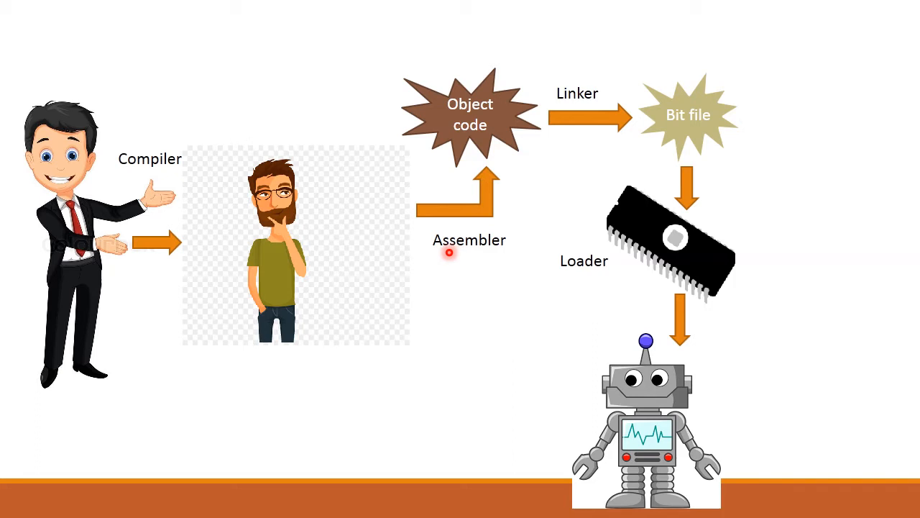
mouse_move(506, 167)
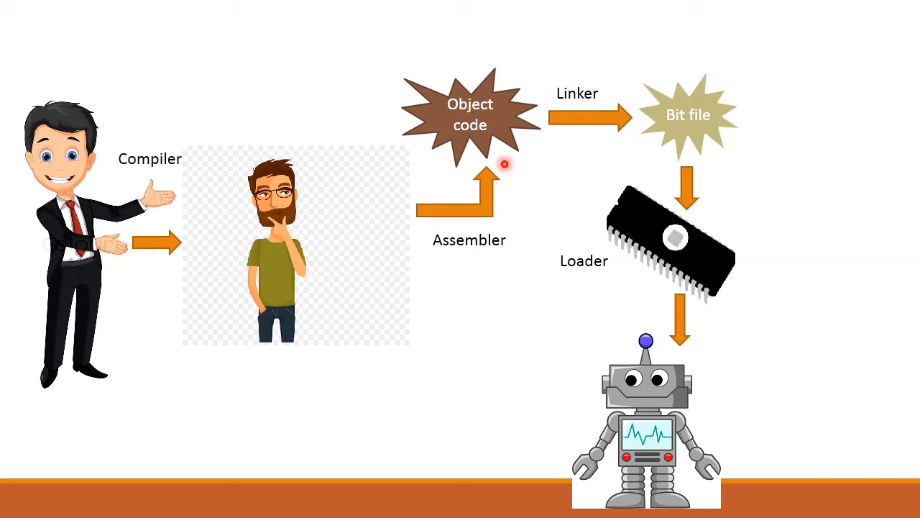
mouse_move(498, 151)
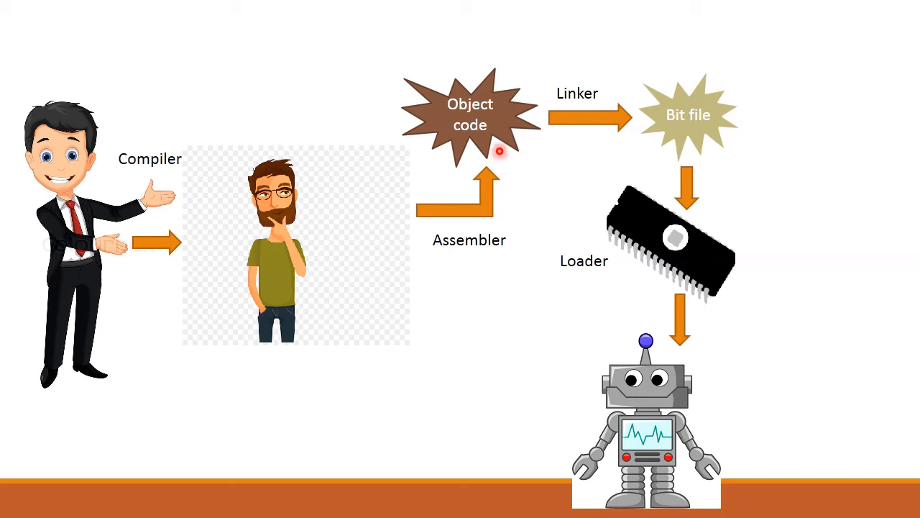
mouse_move(555, 117)
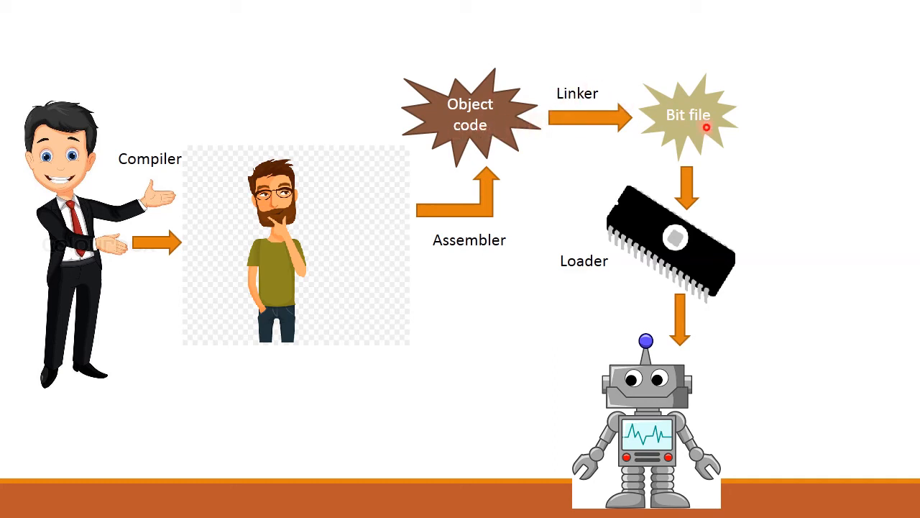
mouse_move(660, 135)
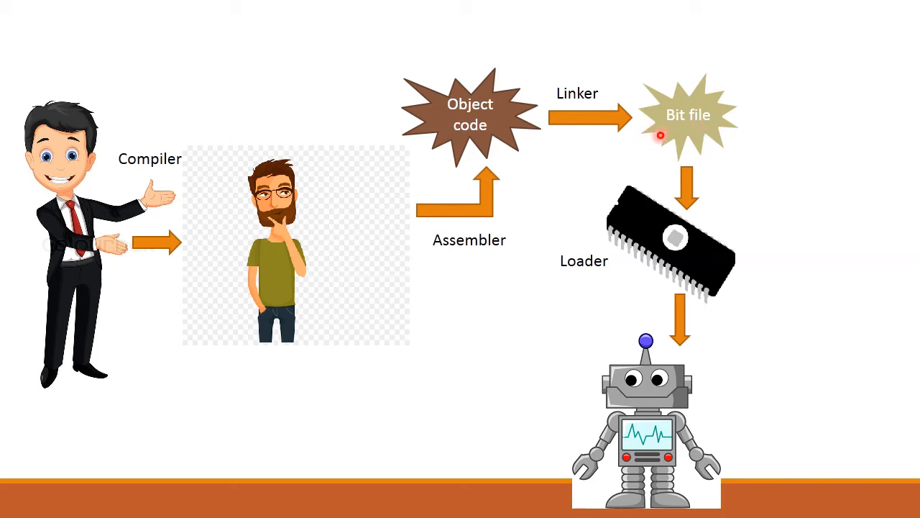
mouse_move(754, 270)
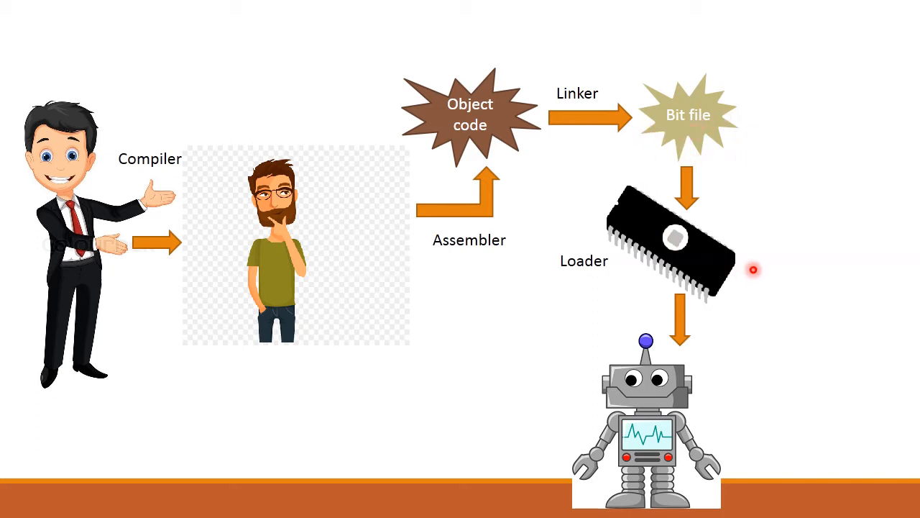
mouse_move(685, 258)
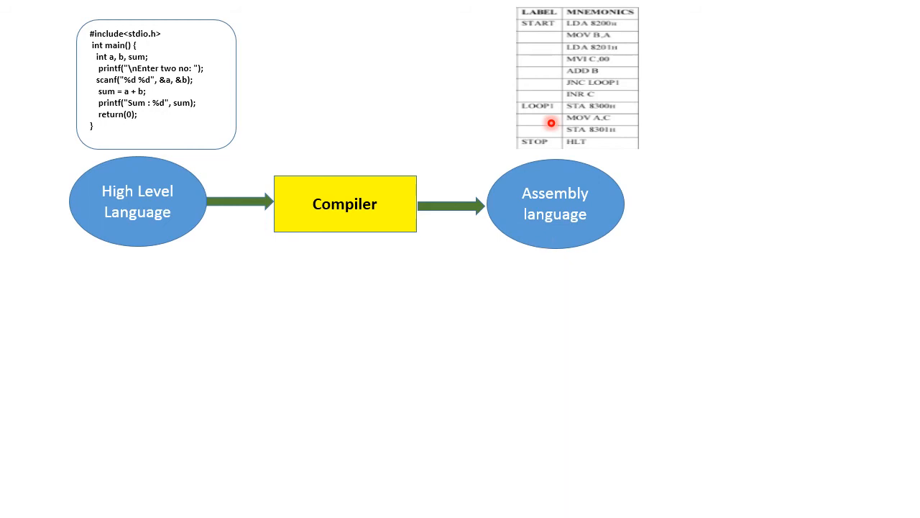
mouse_move(553, 49)
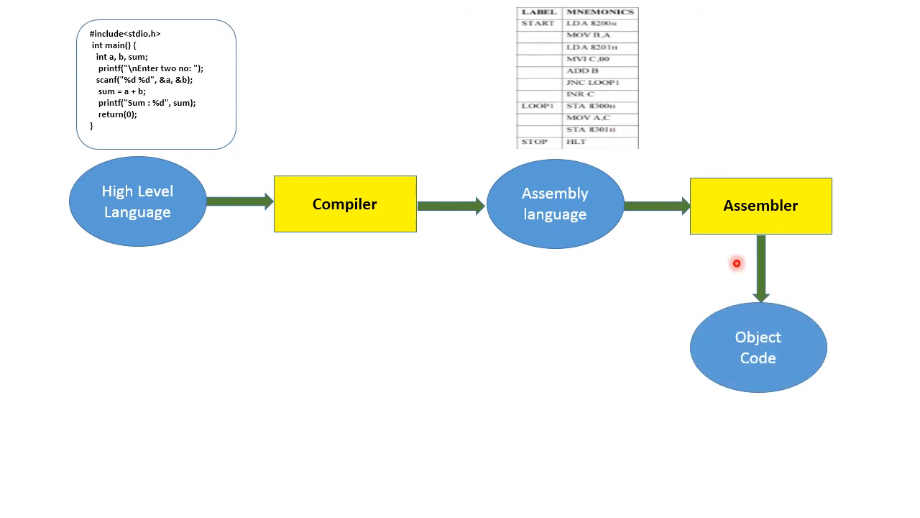
mouse_move(779, 370)
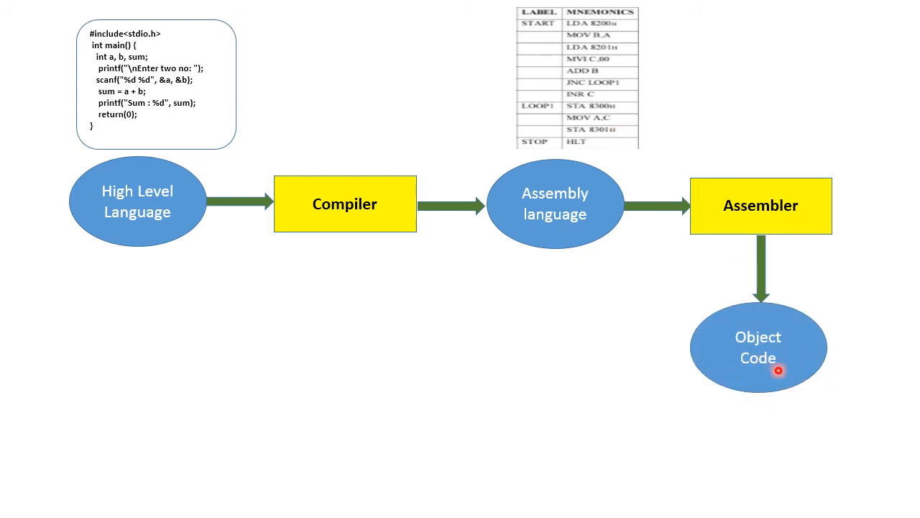
mouse_move(801, 357)
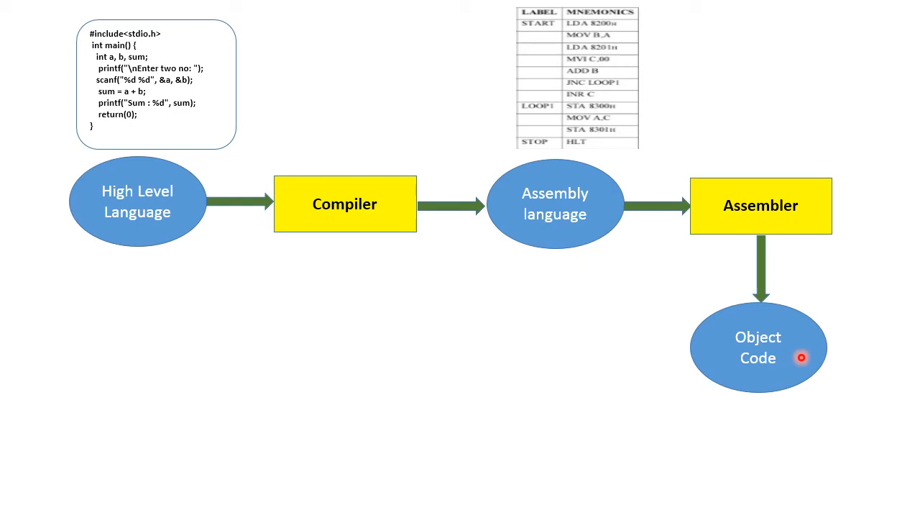
mouse_move(813, 355)
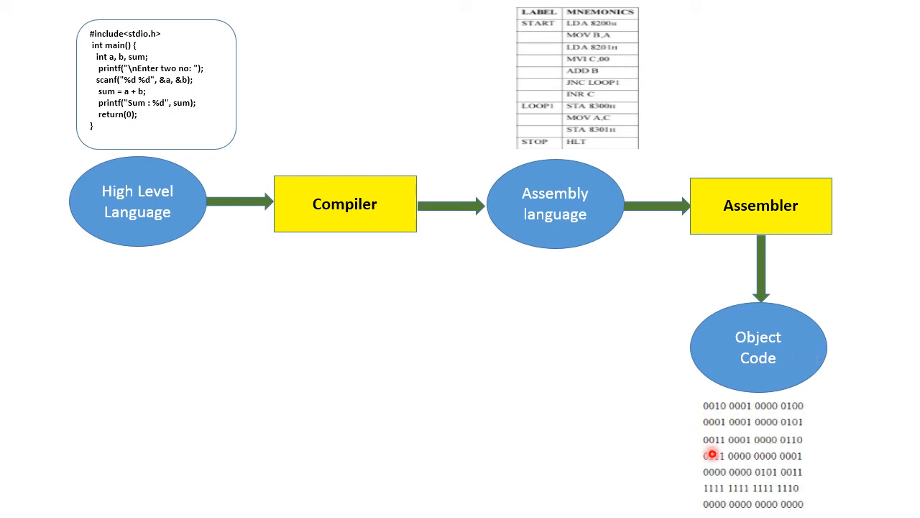
mouse_move(586, 117)
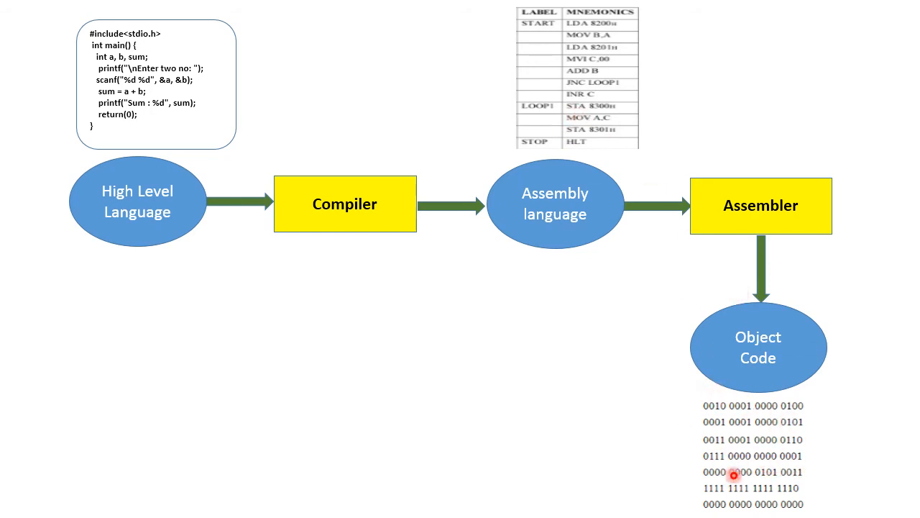
mouse_move(714, 430)
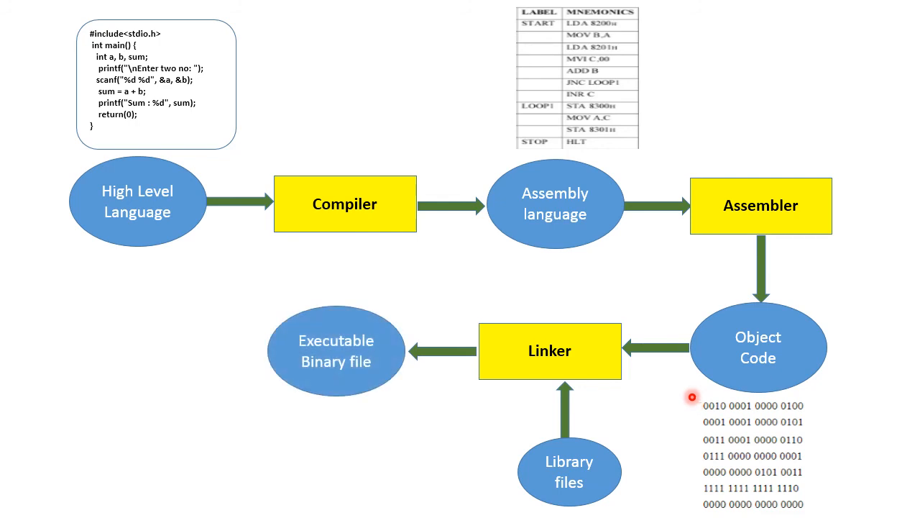
mouse_move(365, 401)
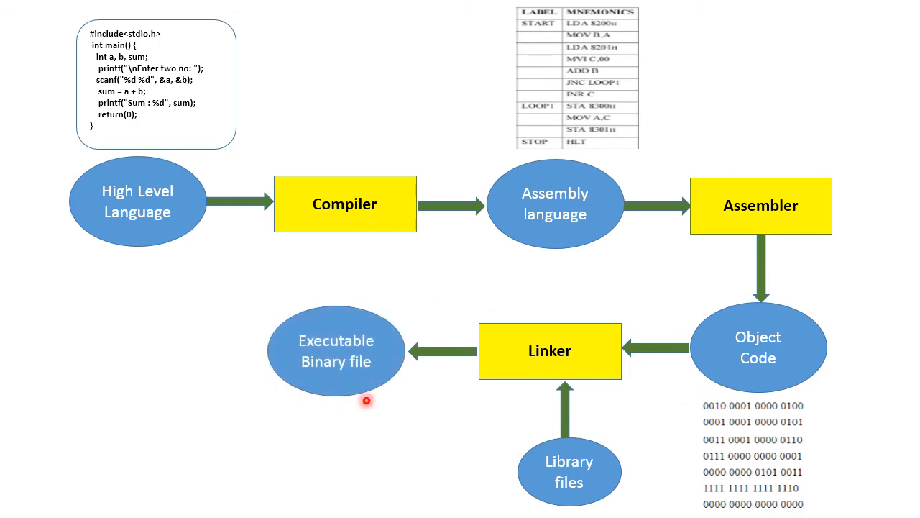
mouse_move(349, 373)
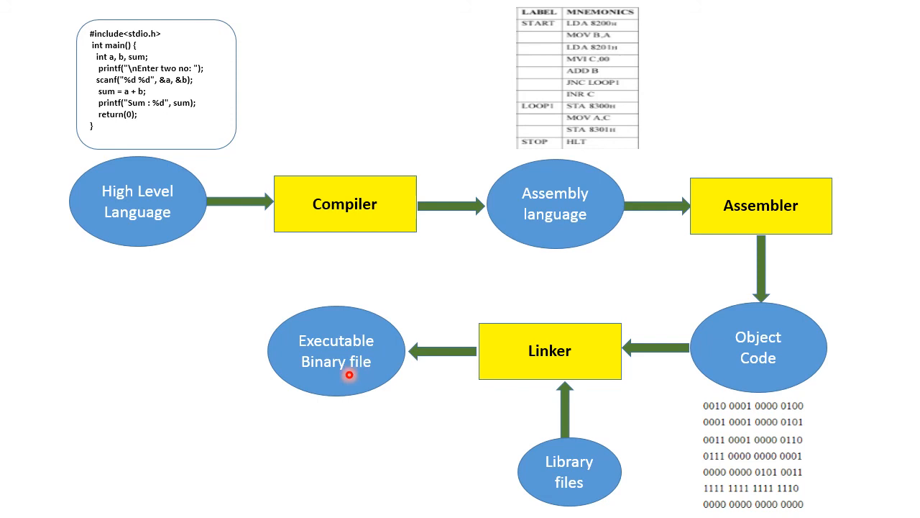
mouse_move(314, 365)
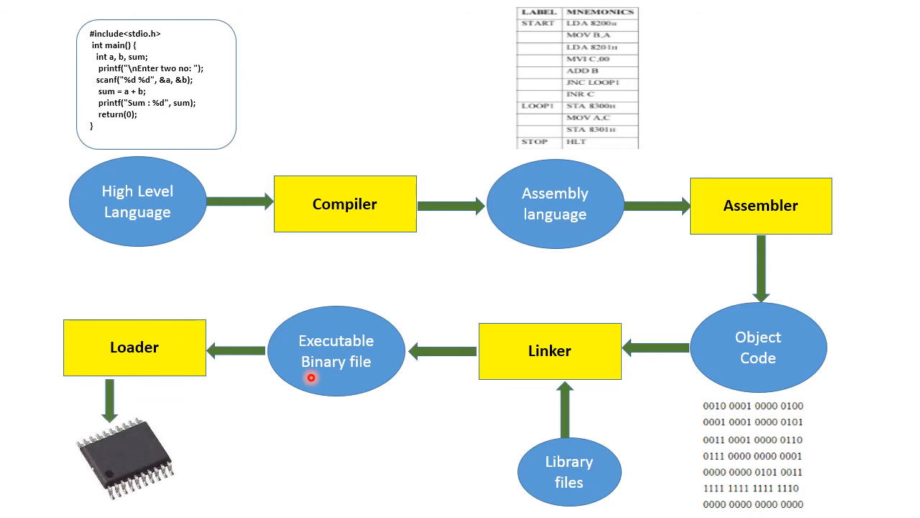
mouse_move(649, 251)
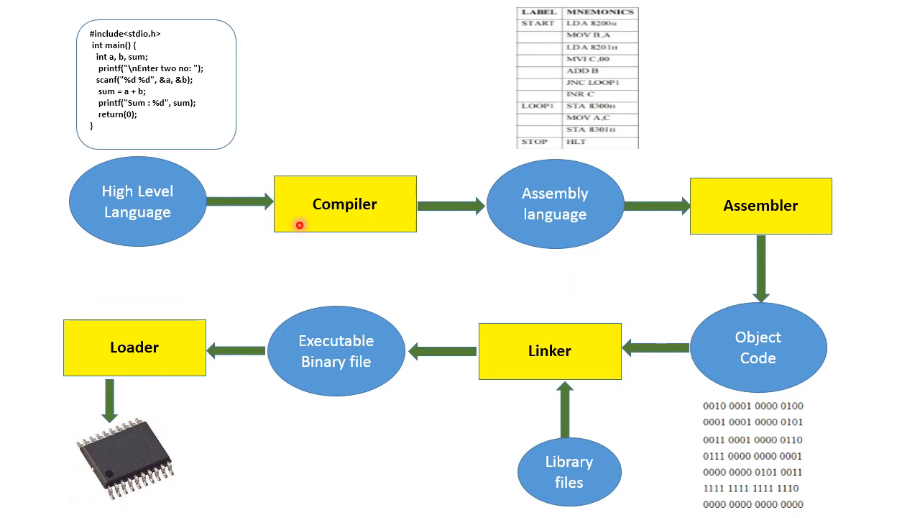
mouse_move(516, 197)
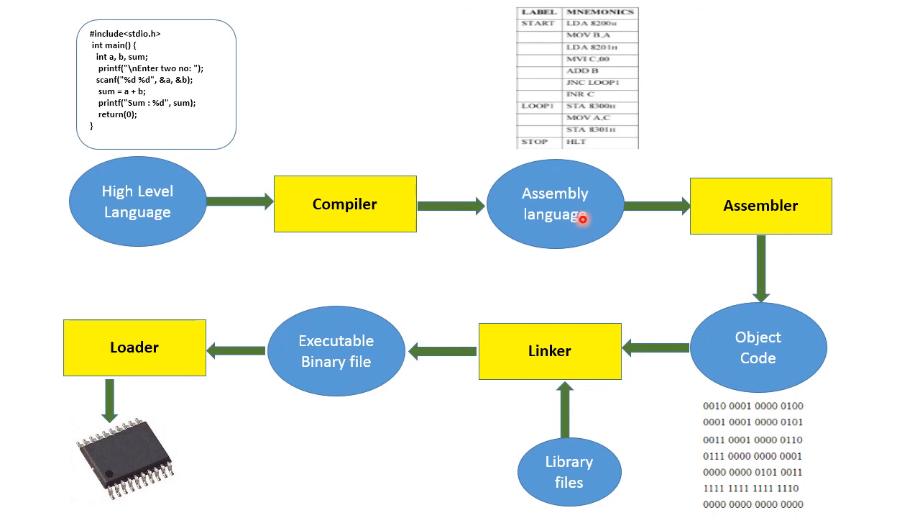
mouse_move(747, 345)
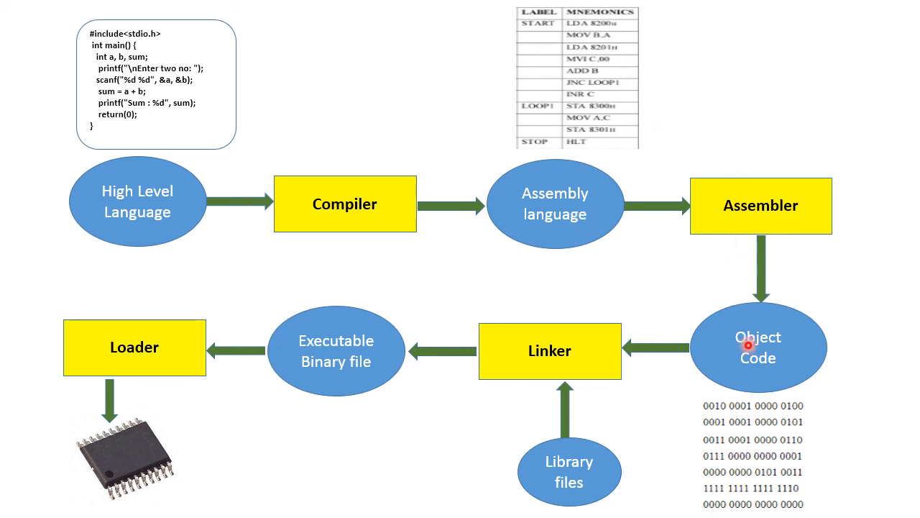
mouse_move(372, 296)
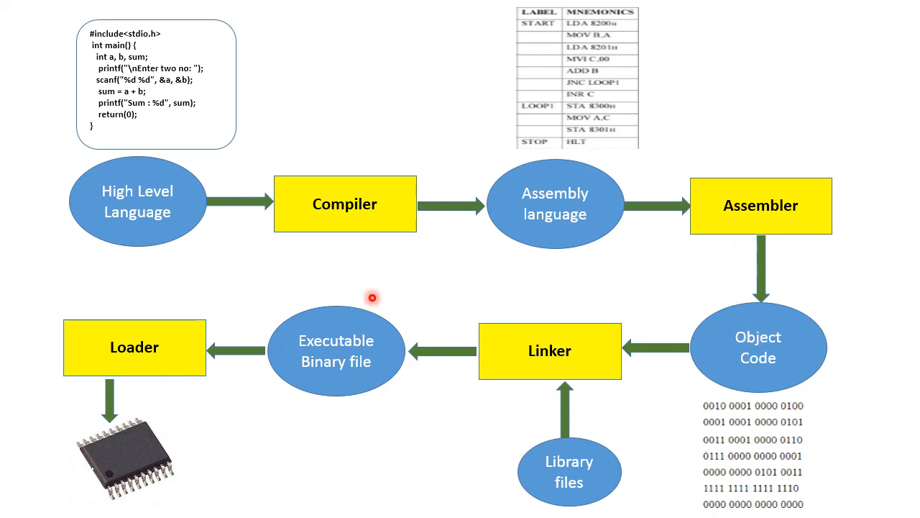
mouse_move(359, 361)
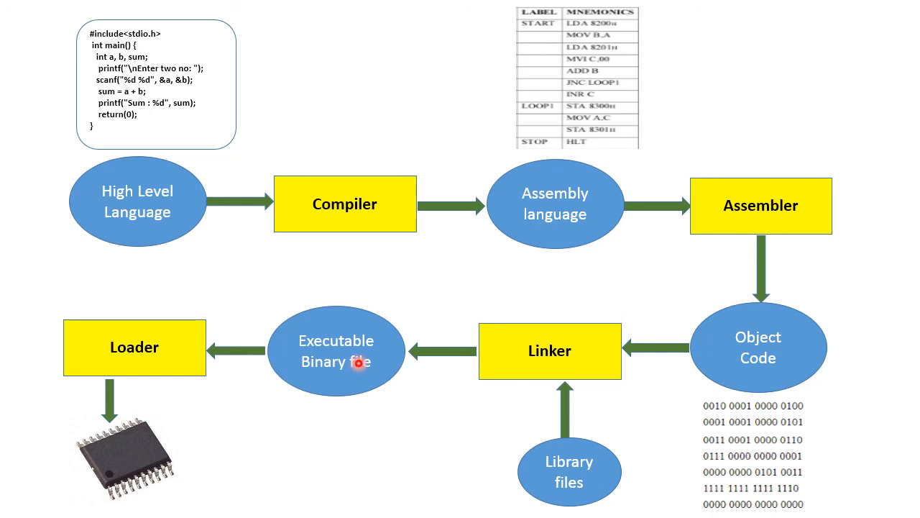